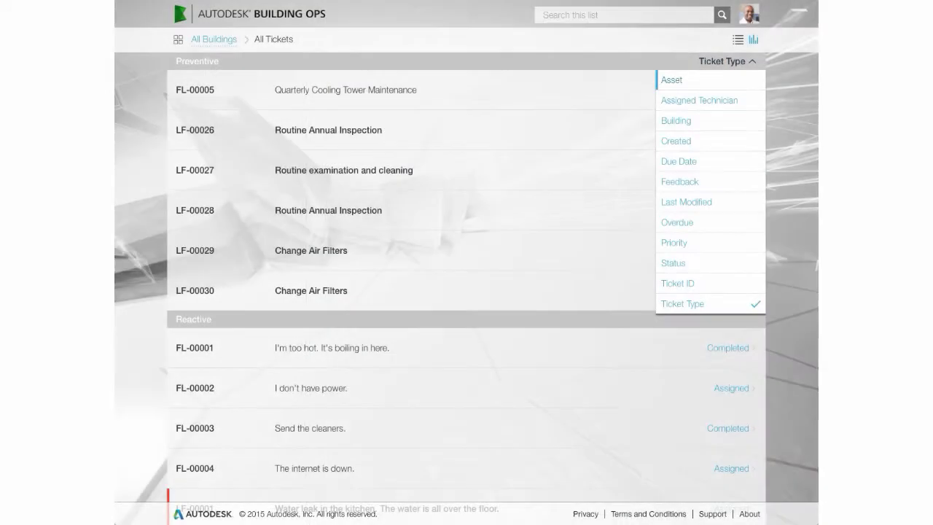
- Sort the All Tickets list by Created date so the newest tickets come first
left_click(700, 99)
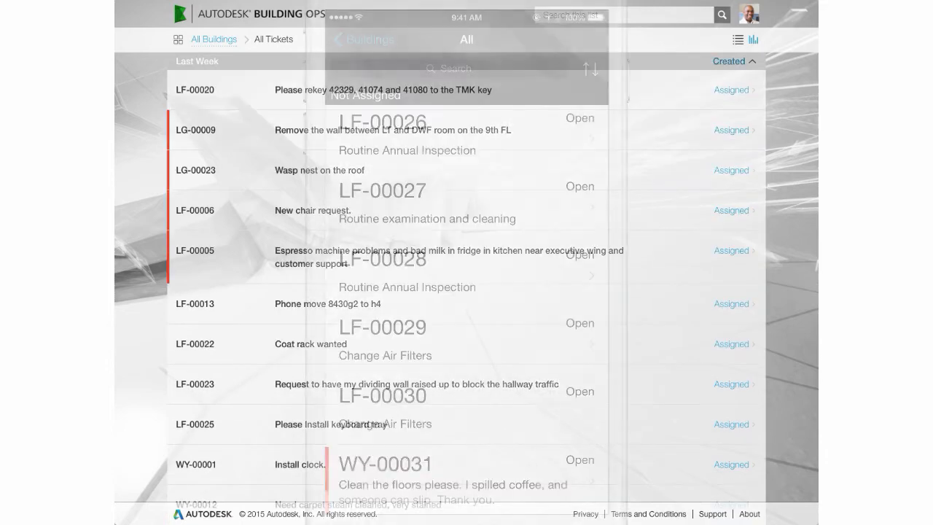
- Search for 'Hot', break the ticket bar graph down by Status and group it by assigned technician
type("Hot")
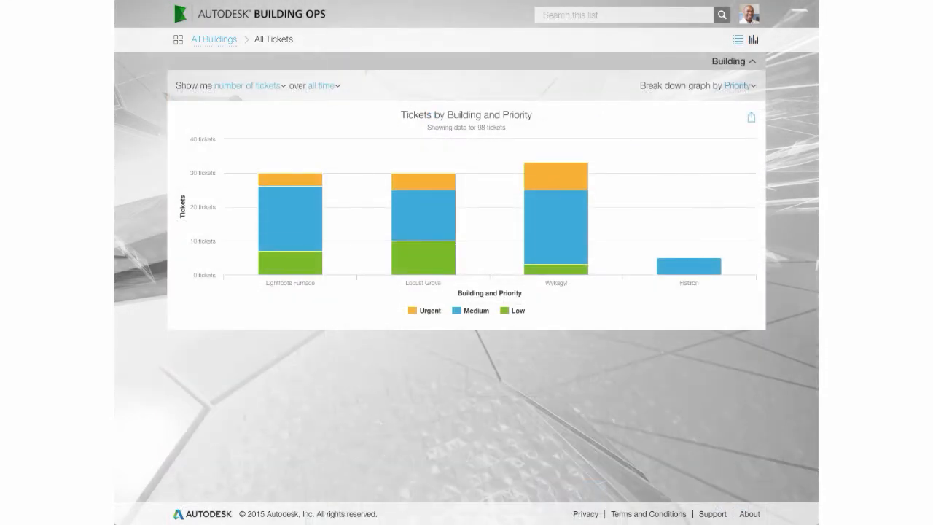
left_click(738, 84)
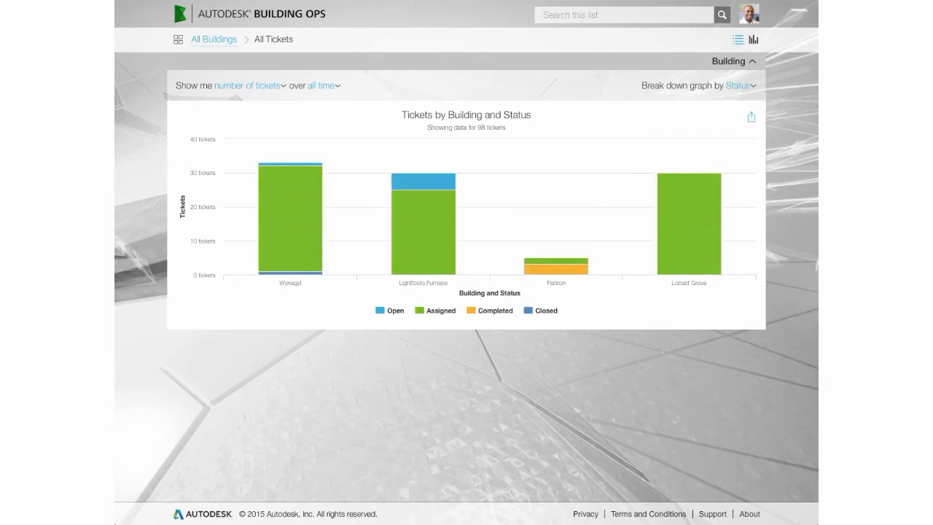
left_click(729, 62)
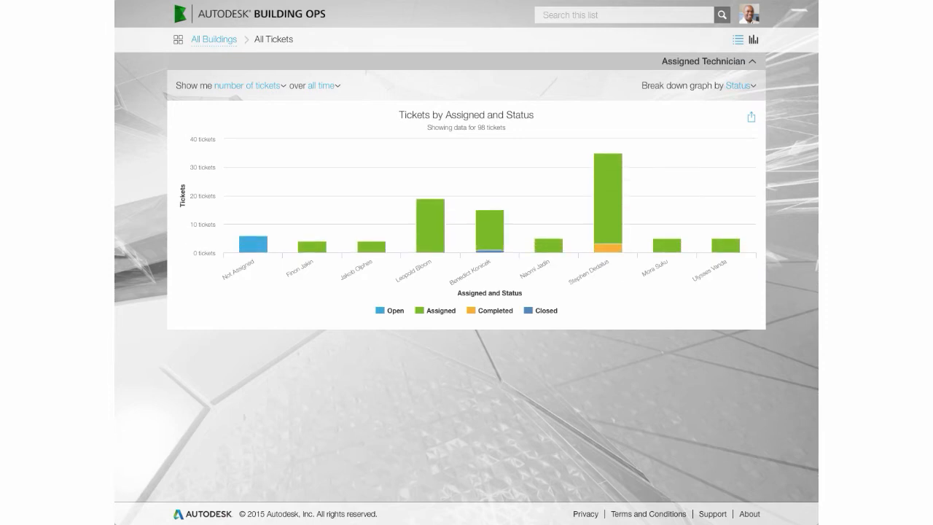
mouse_move(599, 197)
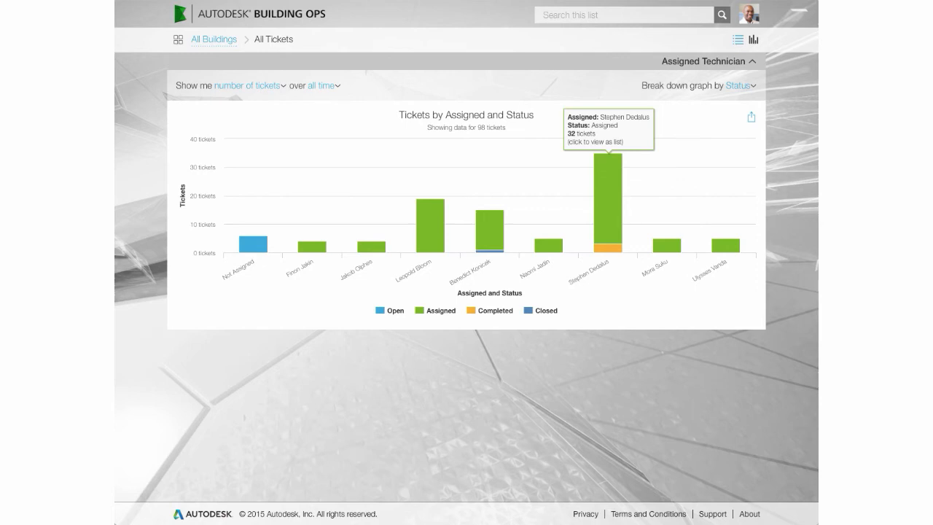